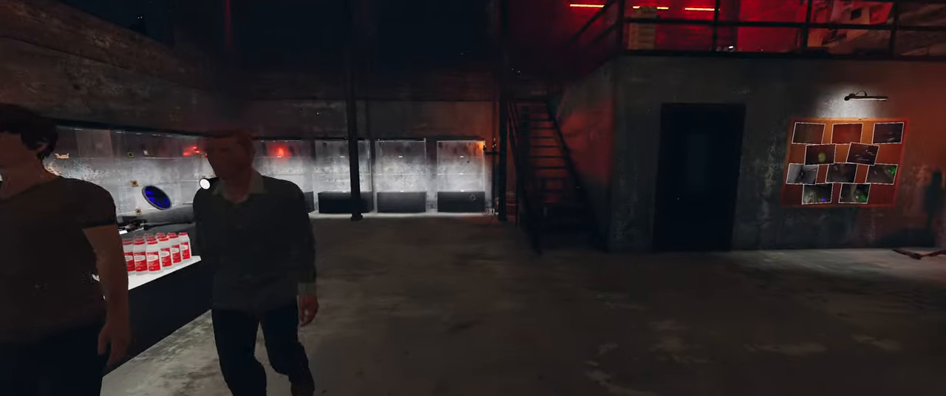
Step: Vote for the 13 Willow Street contract on Professional, ready up and start the investigation
{"action": "left_click", "coordinate": [851, 160]}
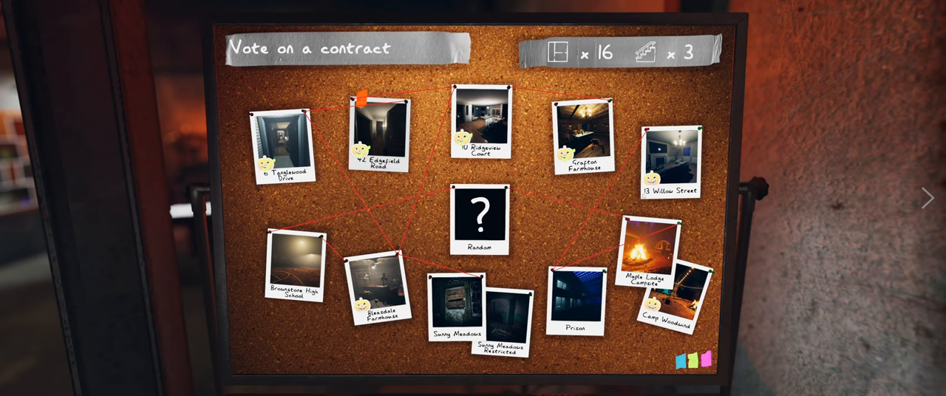
{"action": "left_click", "coordinate": [668, 160]}
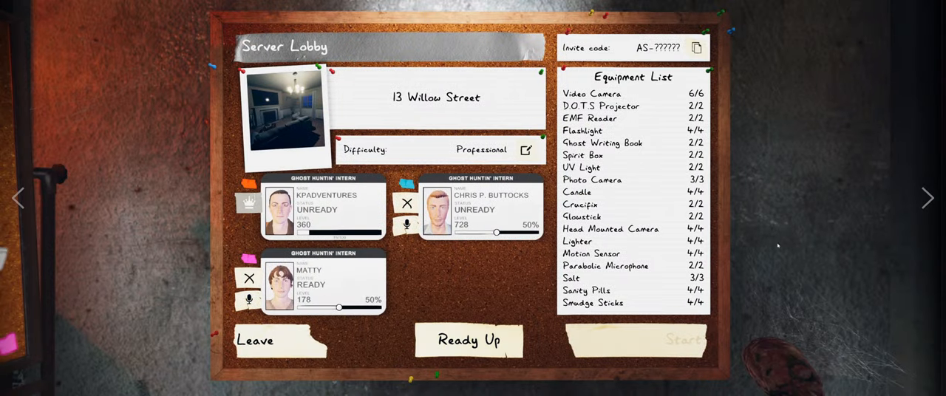
{"action": "left_click", "coordinate": [468, 340]}
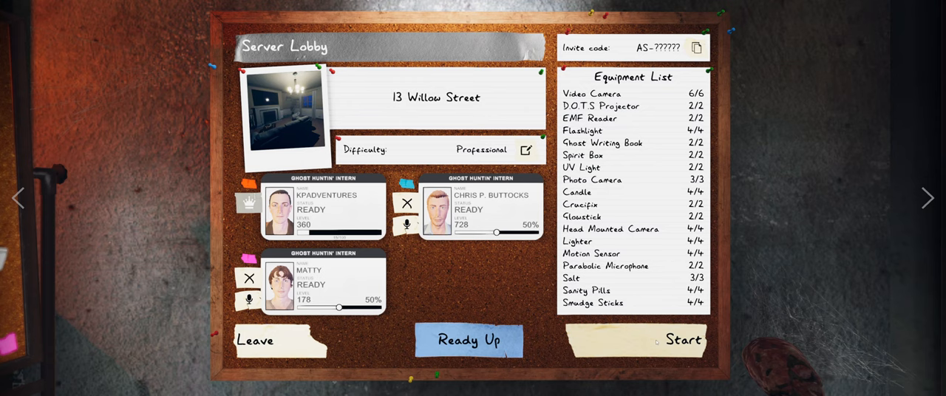
{"action": "left_click", "coordinate": [681, 341]}
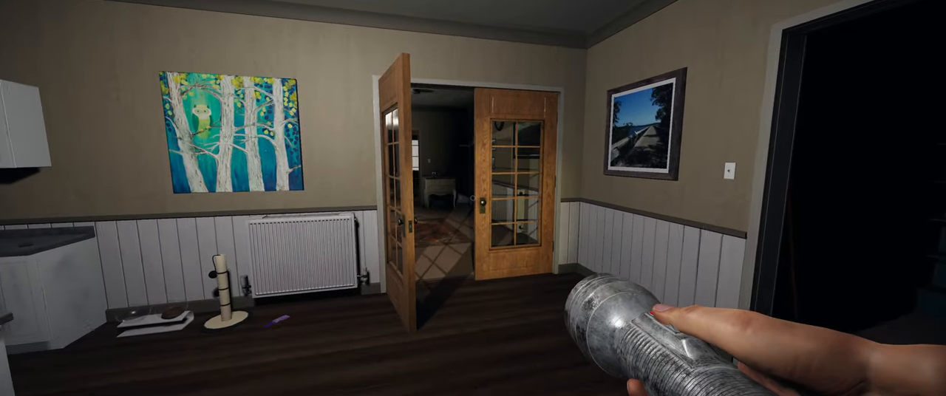
{"action": "key", "text": "j"}
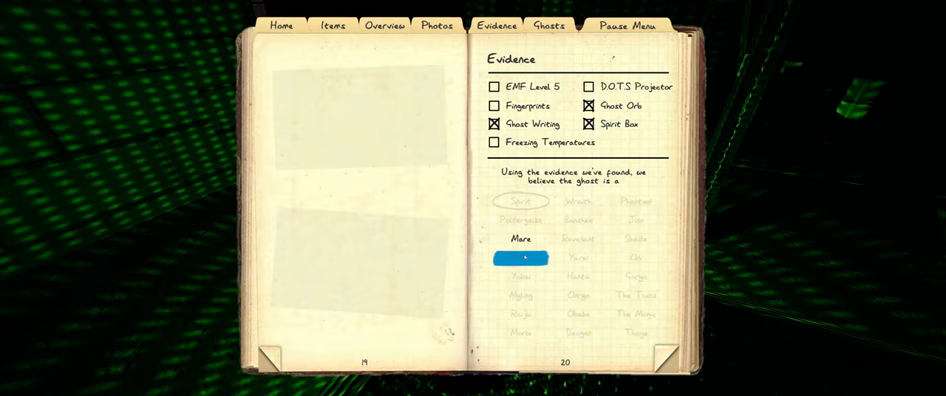
Step: Circle Mare as the suspected ghost on the journal's Evidence page and close the journal
{"action": "left_click", "coordinate": [520, 239]}
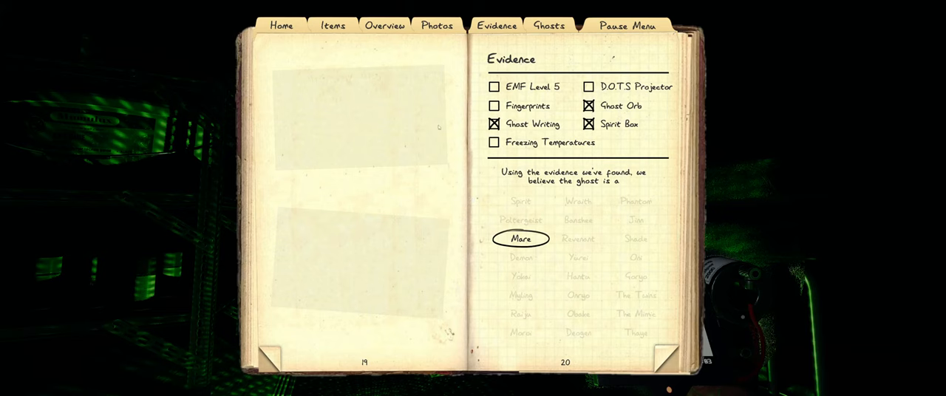
{"action": "left_click", "coordinate": [384, 26]}
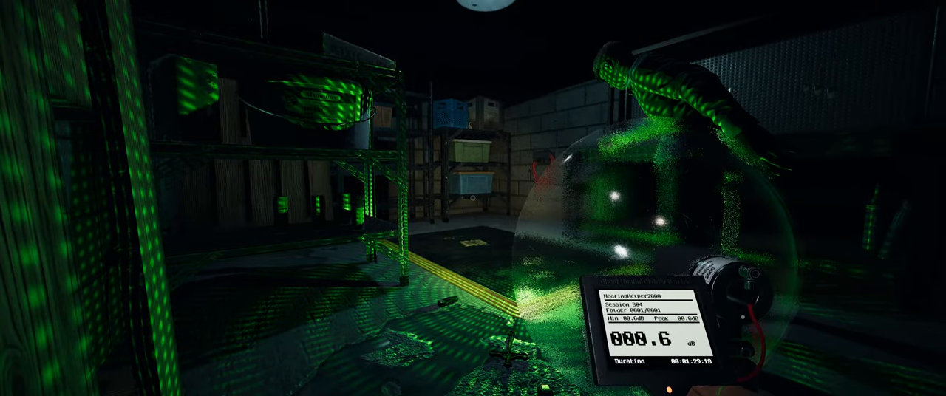
{"action": "key", "text": "j"}
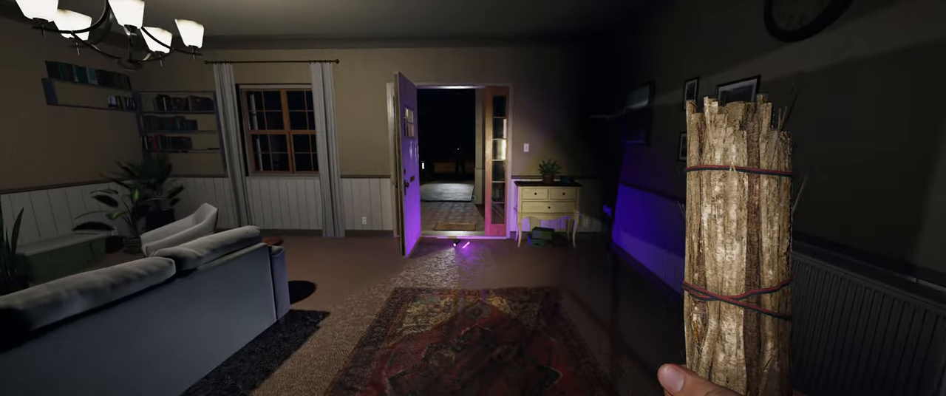
{"action": "mouse_move", "coordinate": [473, 199]}
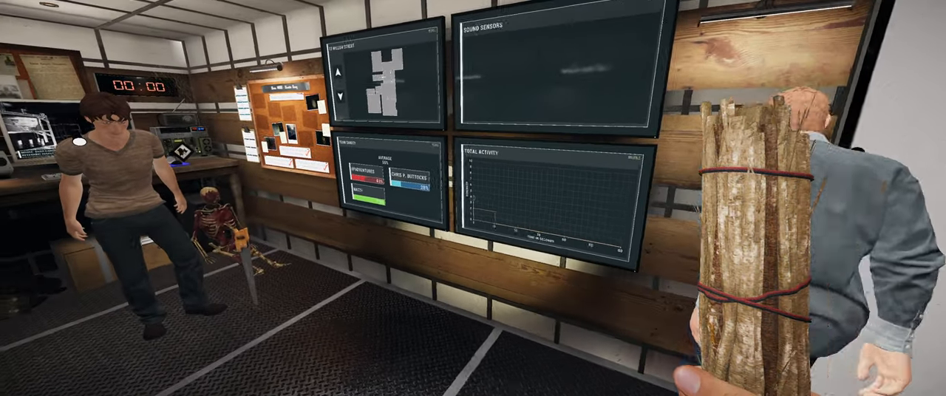
Step: Leave via the truck and continue past the debriefing showing Mare and the $160 payout
{"action": "key", "text": "j"}
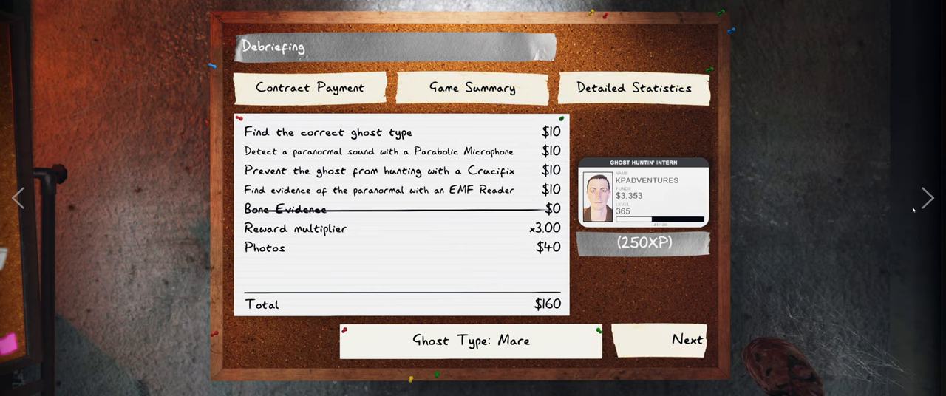
{"action": "left_click", "coordinate": [686, 340]}
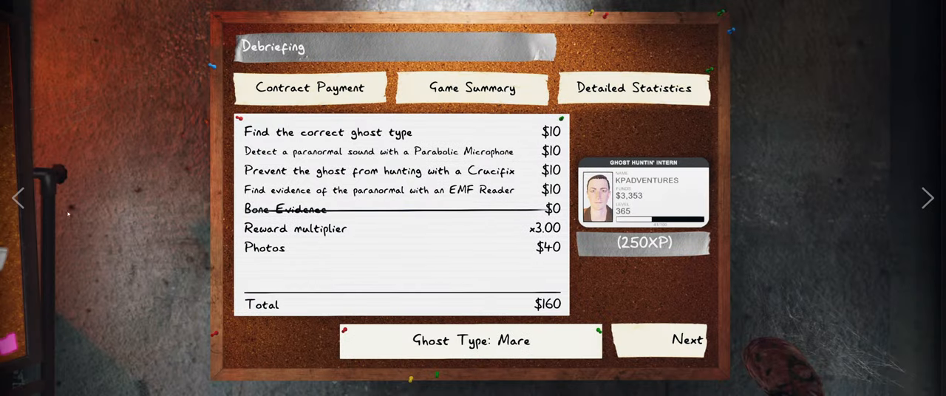
{"action": "left_click", "coordinate": [686, 341]}
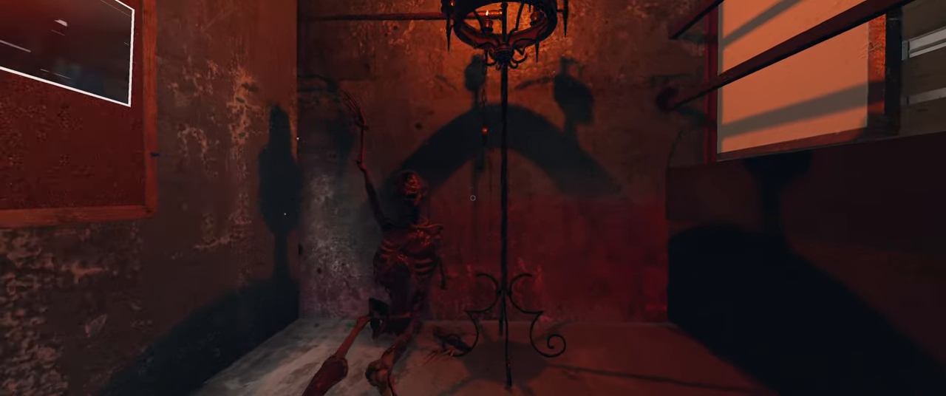
Step: Pause and enter Options to reach mouse sensitivity, field of view and head bob settings
{"action": "key", "text": "Escape"}
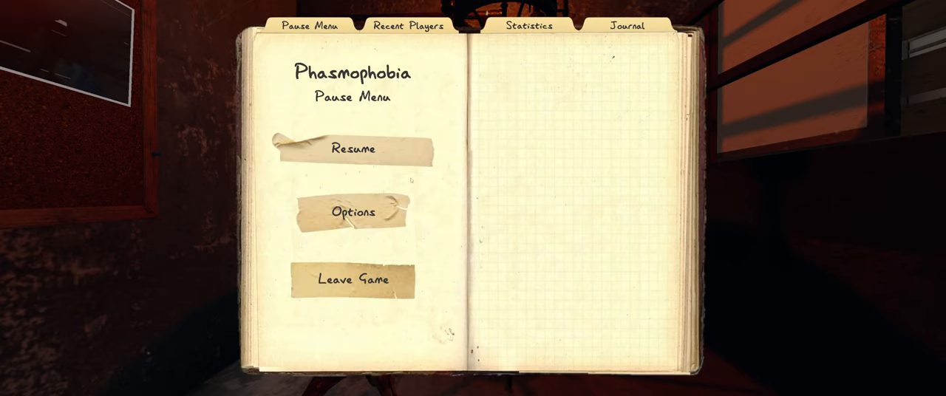
{"action": "left_click", "coordinate": [354, 213]}
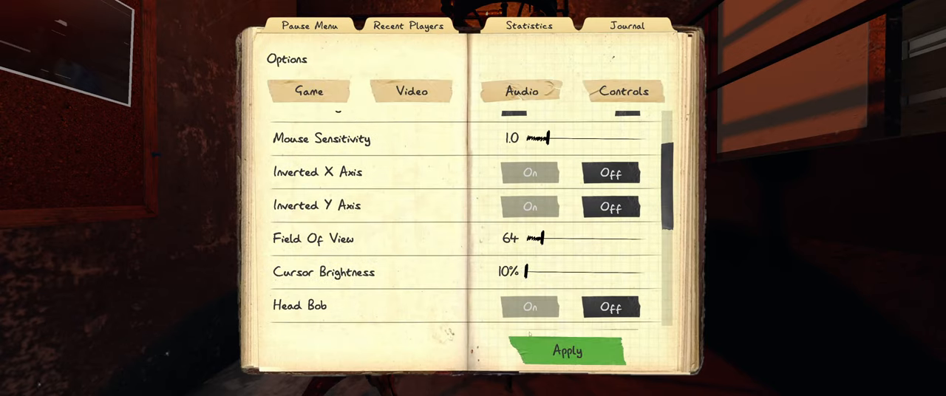